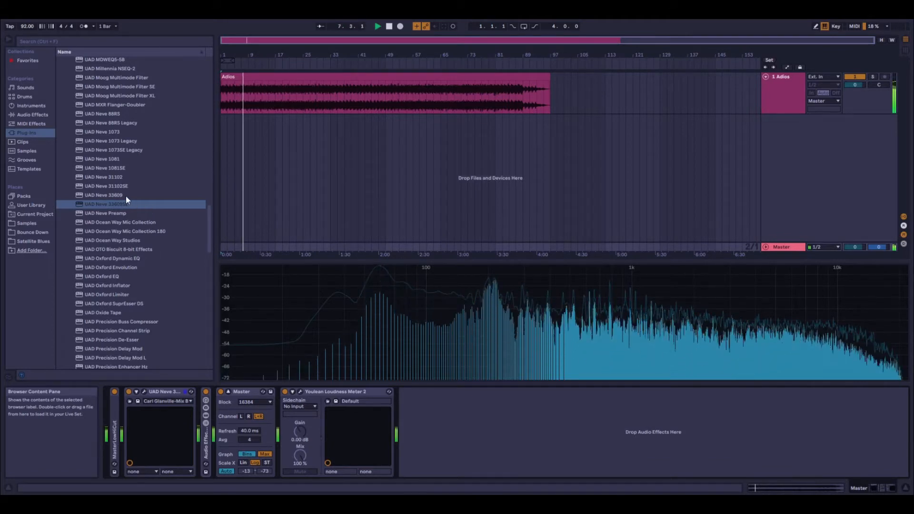
# - Switch the browser to Audio Effects and add an Audio Effect Rack to the master chain
pyautogui.click(111, 205)
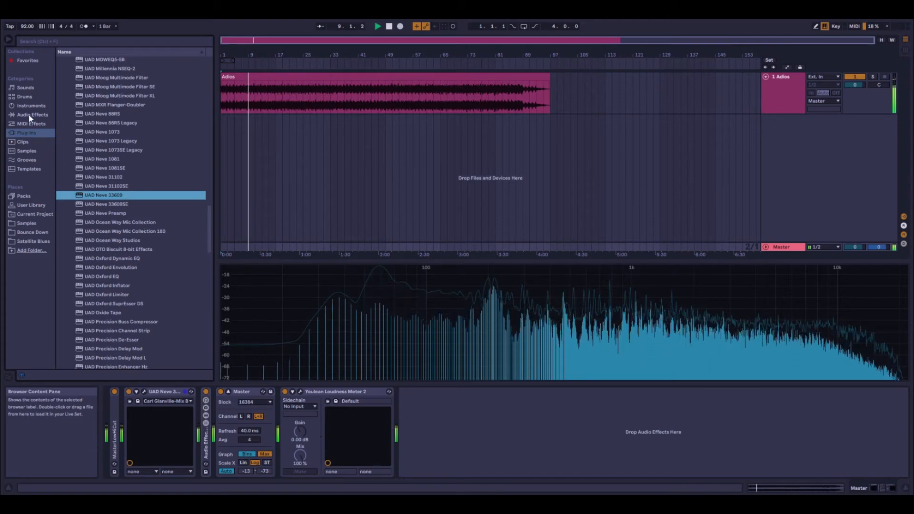
pyautogui.click(33, 114)
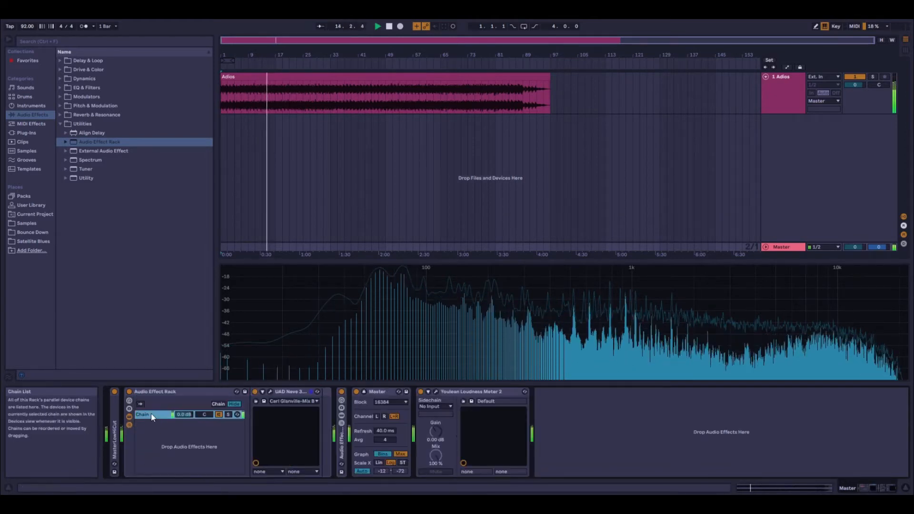
# - Rename the first chain SE, then create a second chain named Full
pyautogui.rightClick(142, 414)
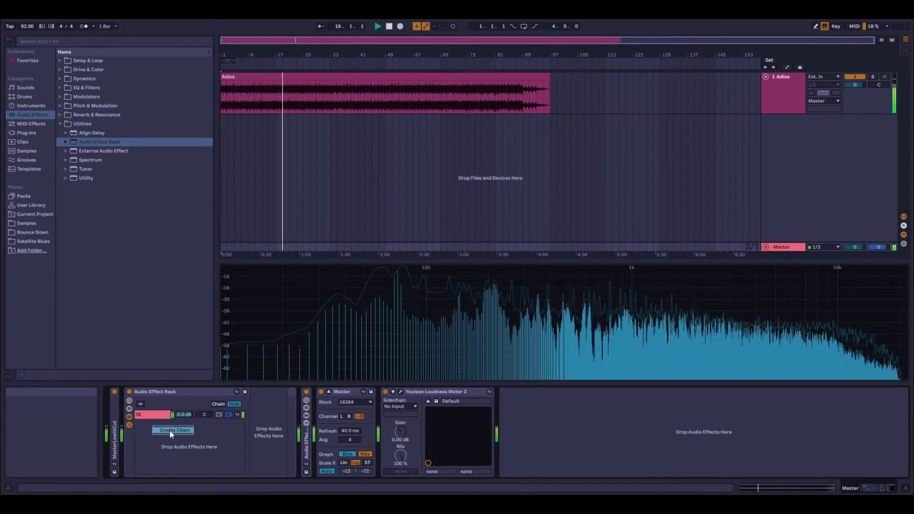
pyautogui.click(173, 430)
pyautogui.write('Full')
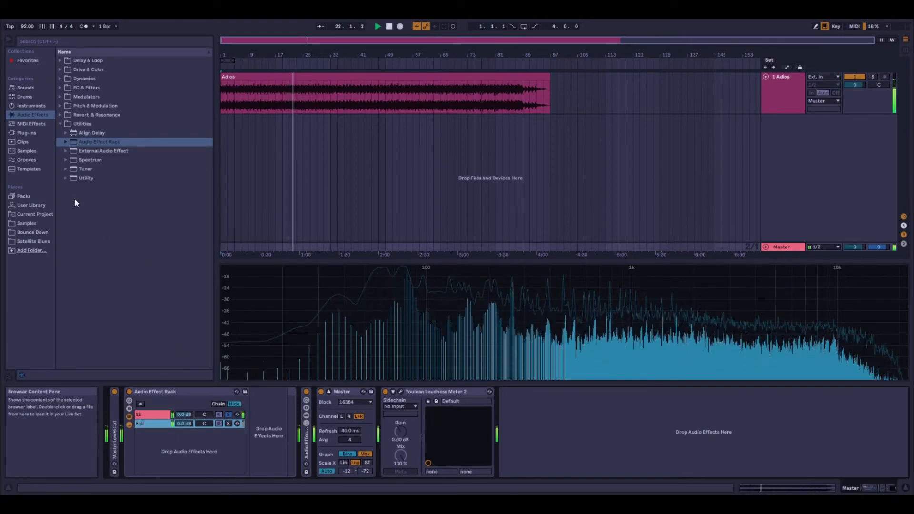
# - Load UAD Neve 33609 from the Plug-ins browser onto the Full chain
pyautogui.click(26, 133)
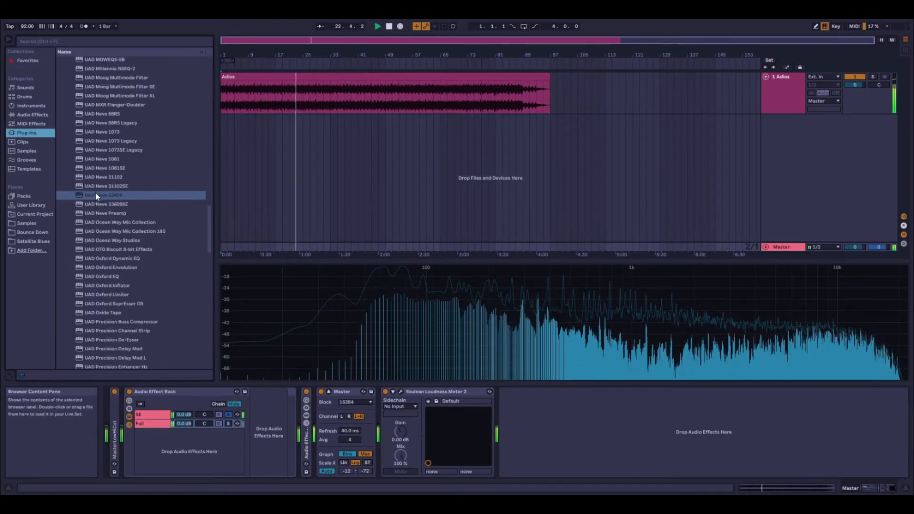
pyautogui.doubleClick(105, 195)
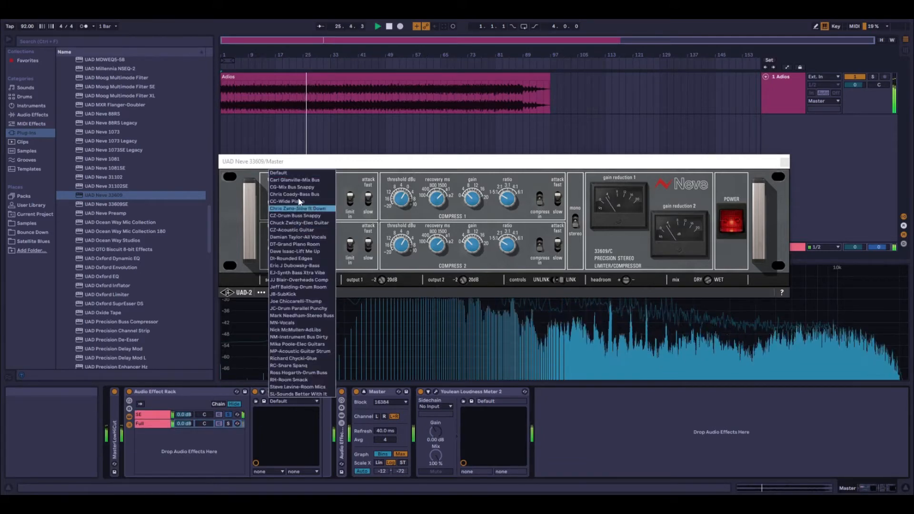
pyautogui.click(296, 179)
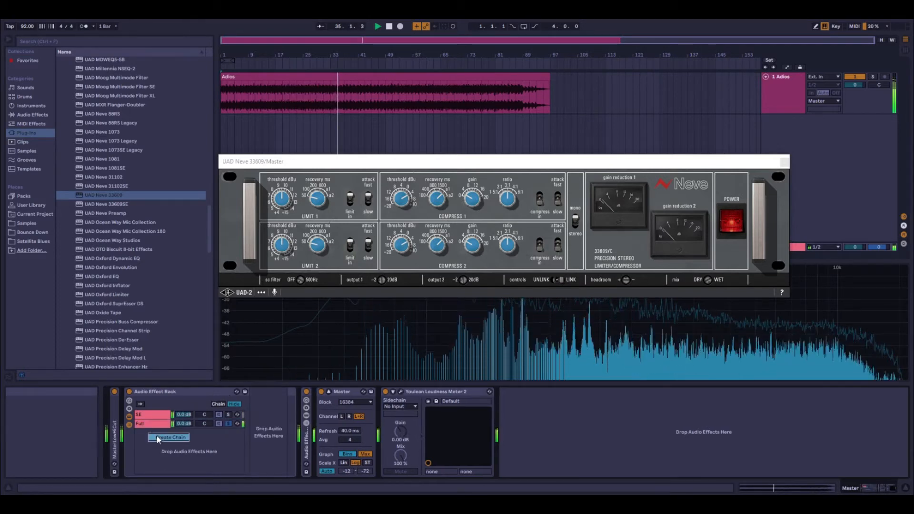
# - Create a third chain and load UAD Teletronix LA-2A Silver onto it
pyautogui.click(170, 437)
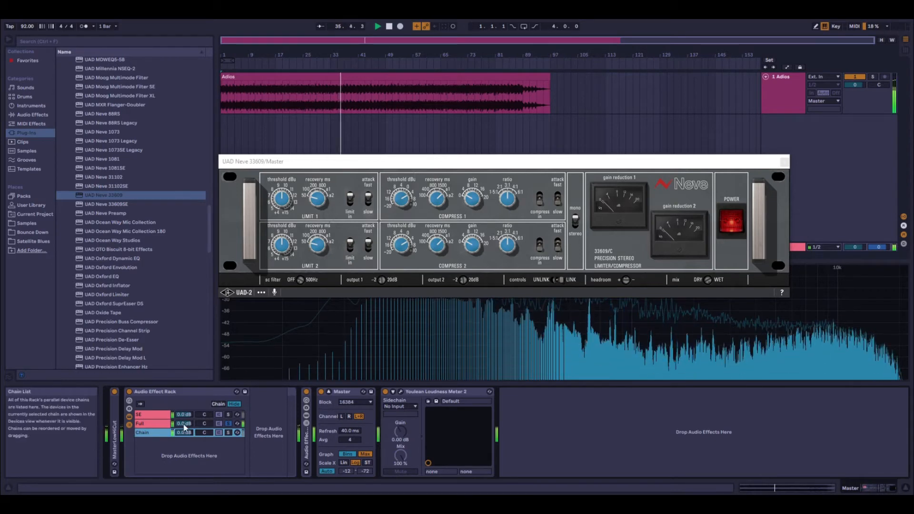
pyautogui.scroll(-3)
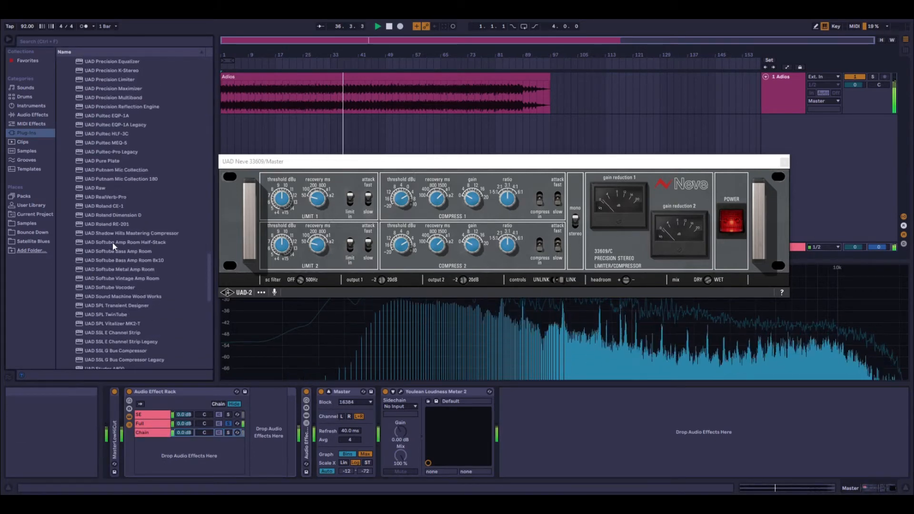
pyautogui.scroll(-3)
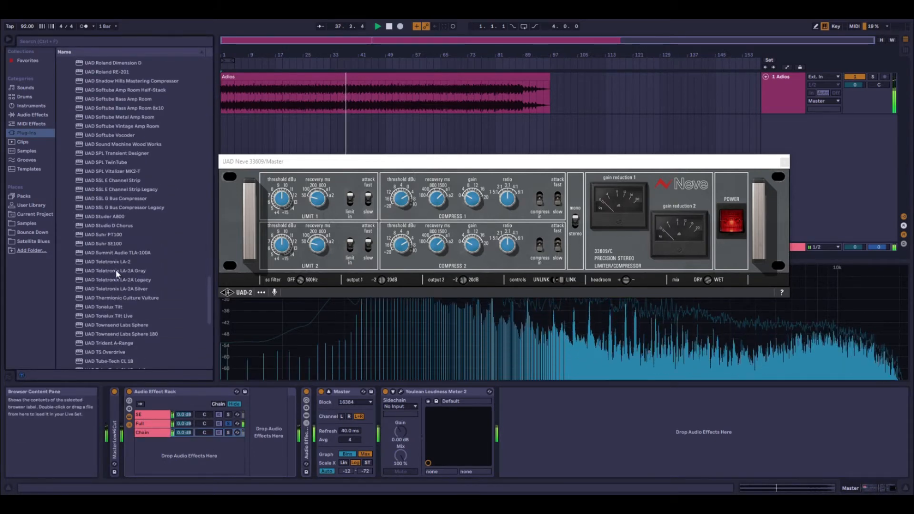
pyautogui.click(116, 289)
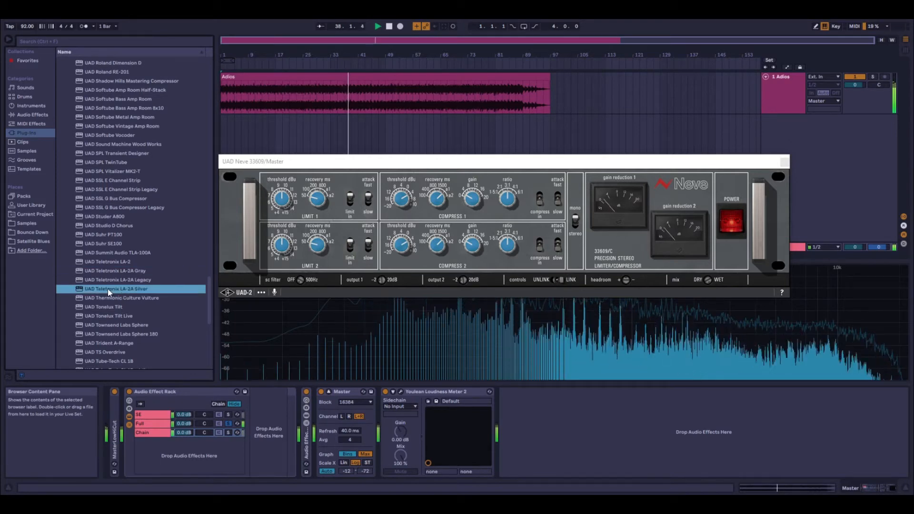
pyautogui.doubleClick(116, 289)
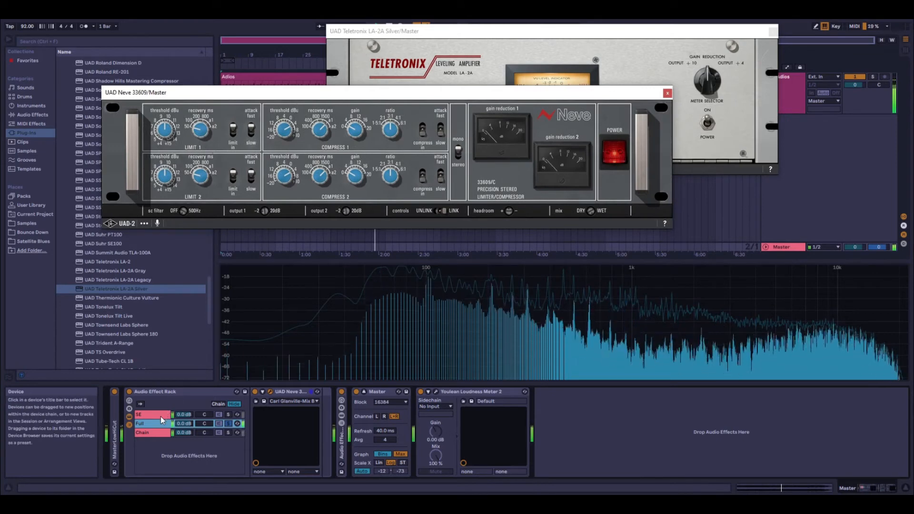
# - Select the SE chain and load UAD Neve 33609SE into it
pyautogui.click(262, 391)
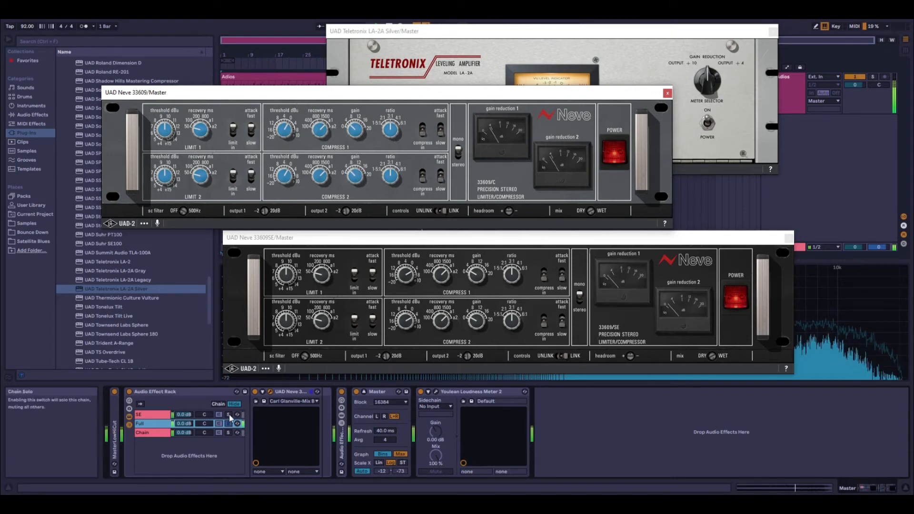
# - Solo the SE chain, then Full, then the third LA-2A chain
pyautogui.click(139, 415)
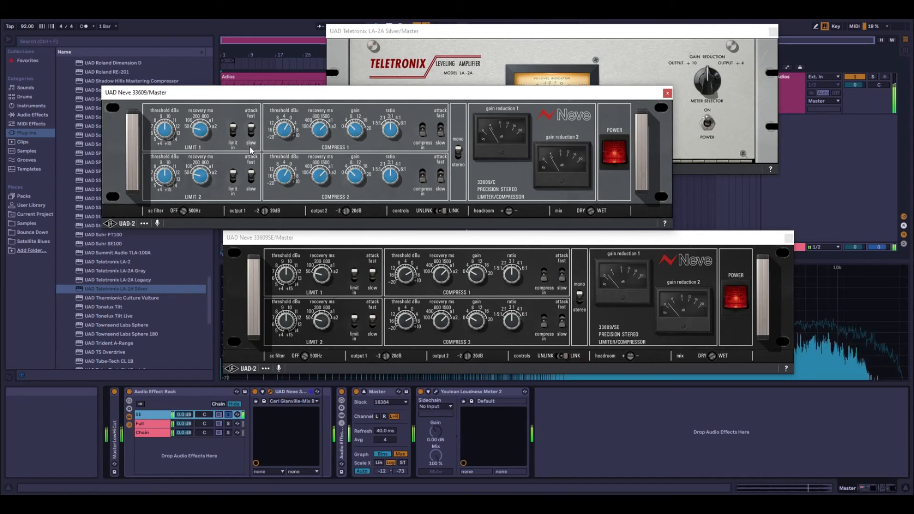
pyautogui.moveTo(265, 333)
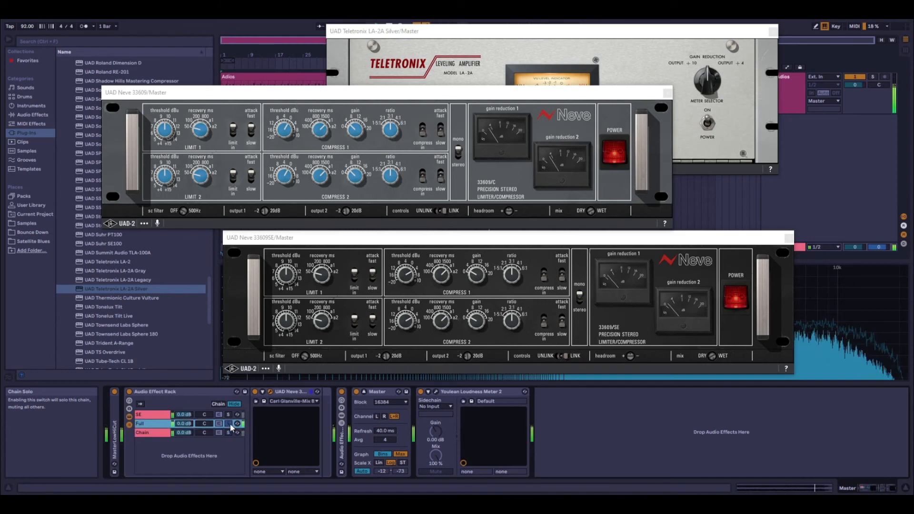
pyautogui.click(230, 415)
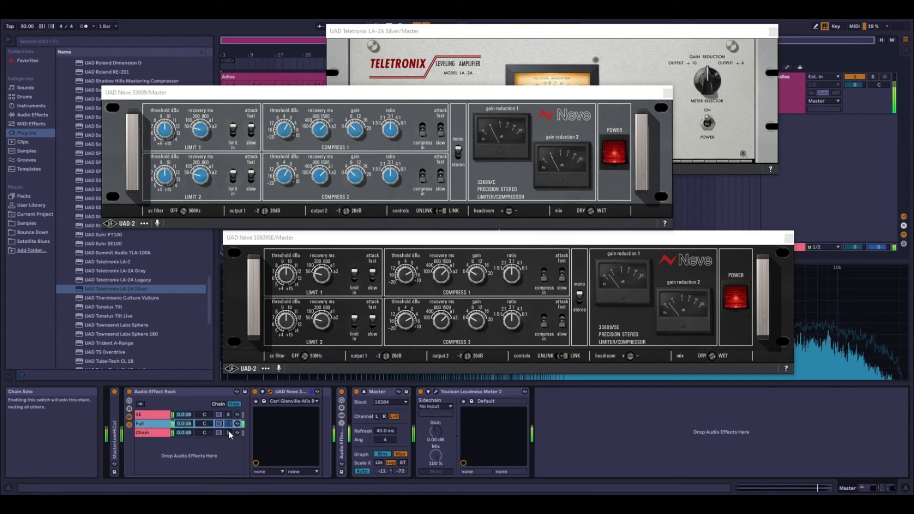
pyautogui.click(229, 432)
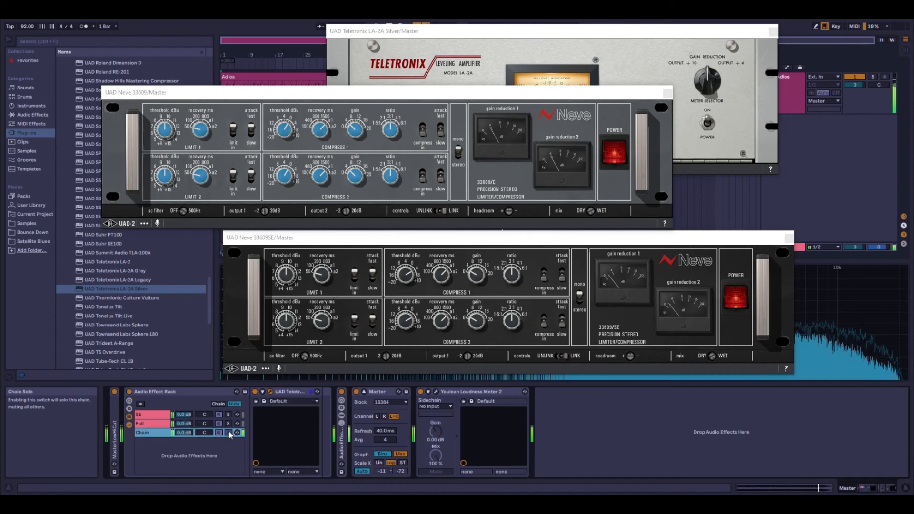